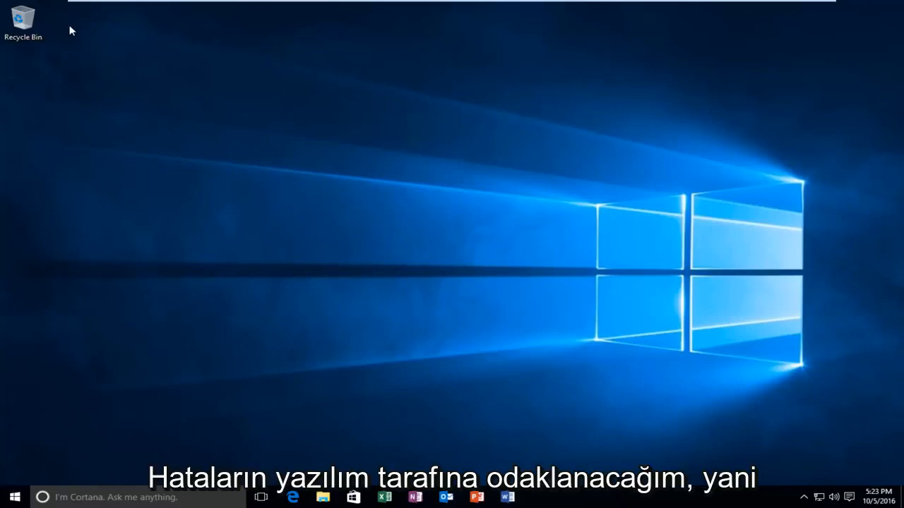
pyautogui.moveTo(157, 216)
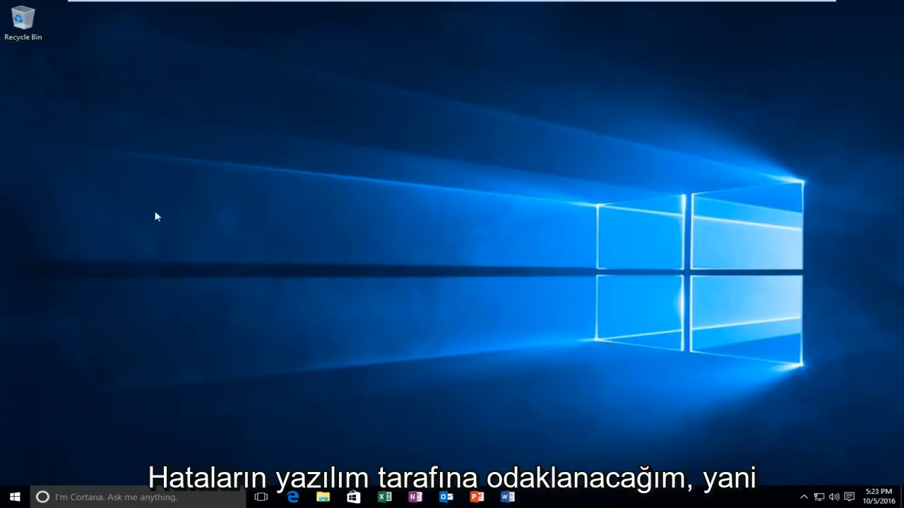
pyautogui.moveTo(237, 218)
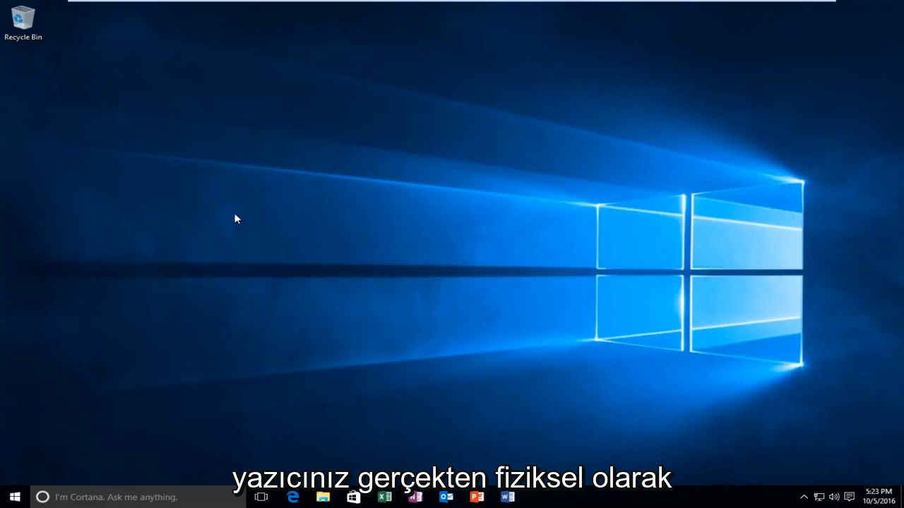
pyautogui.moveTo(243, 203)
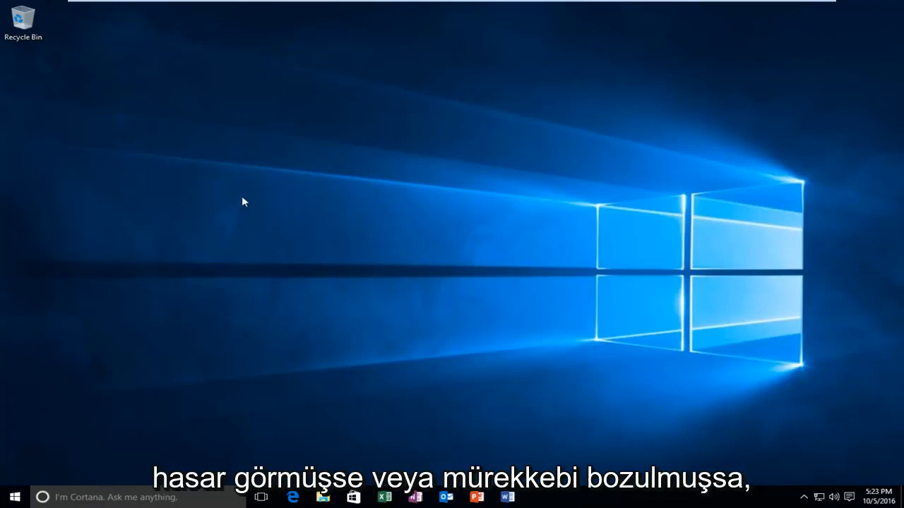
pyautogui.moveTo(226, 198)
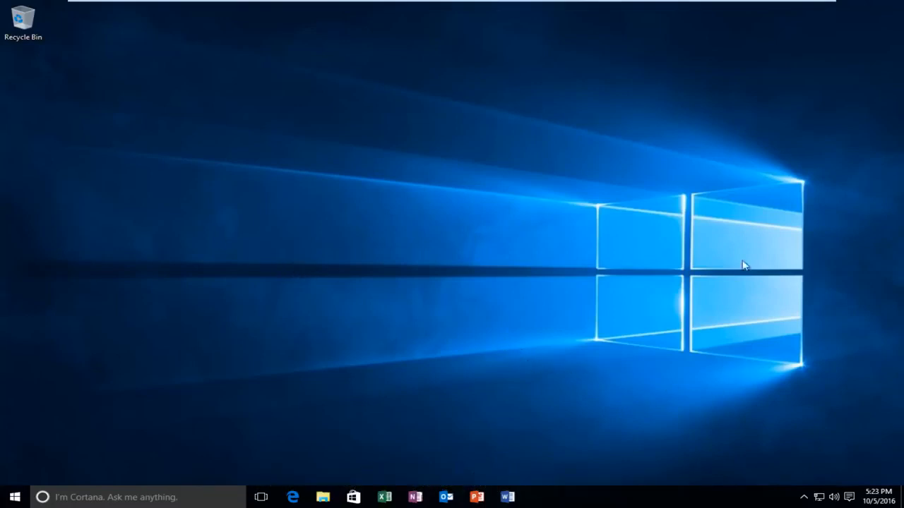
pyautogui.moveTo(452, 272)
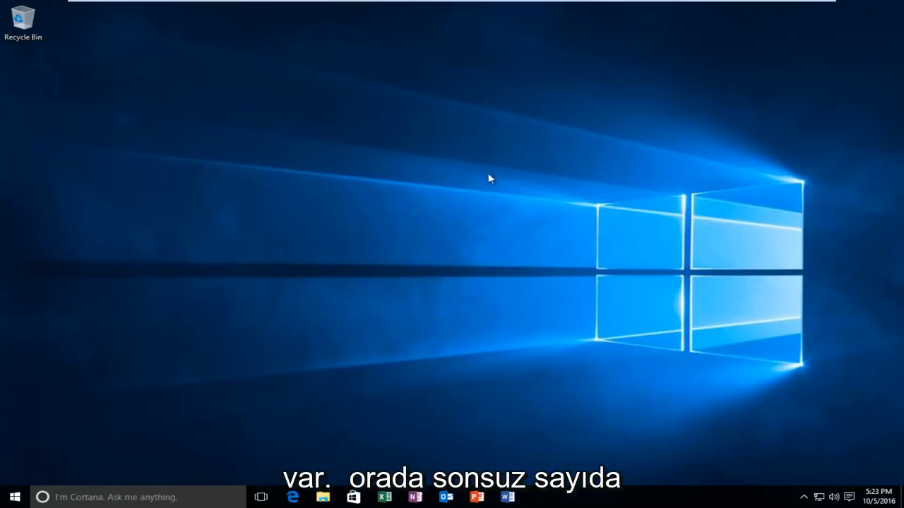
pyautogui.moveTo(170, 222)
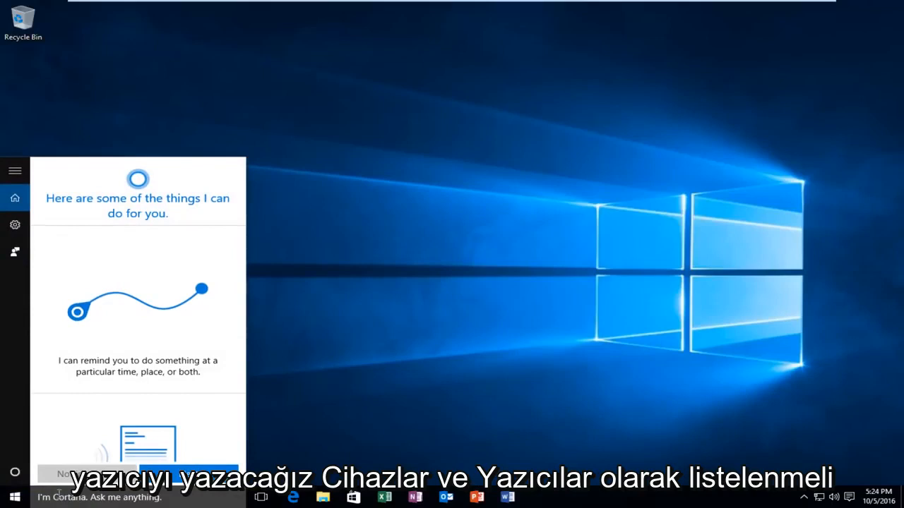
# Step: Search the Start menu for 'pri' and launch Devices and Printers
pyautogui.write('printer')
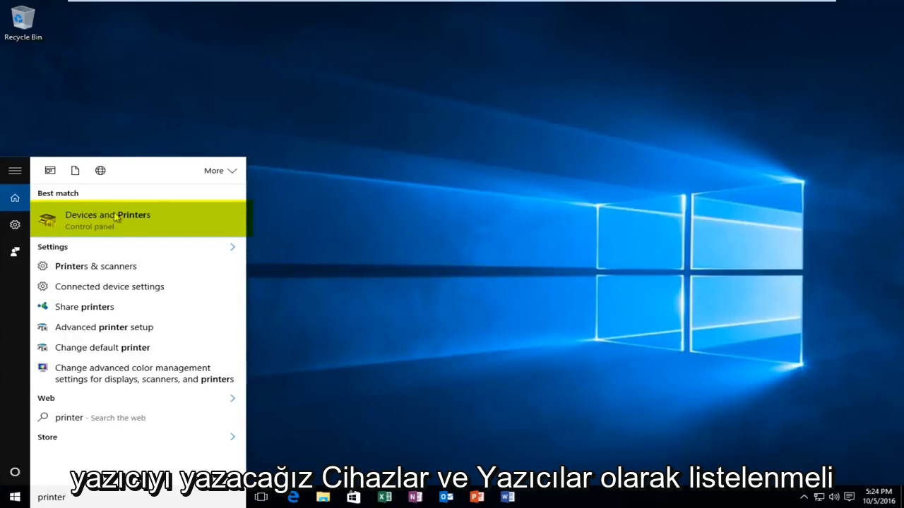
pyautogui.moveTo(113, 233)
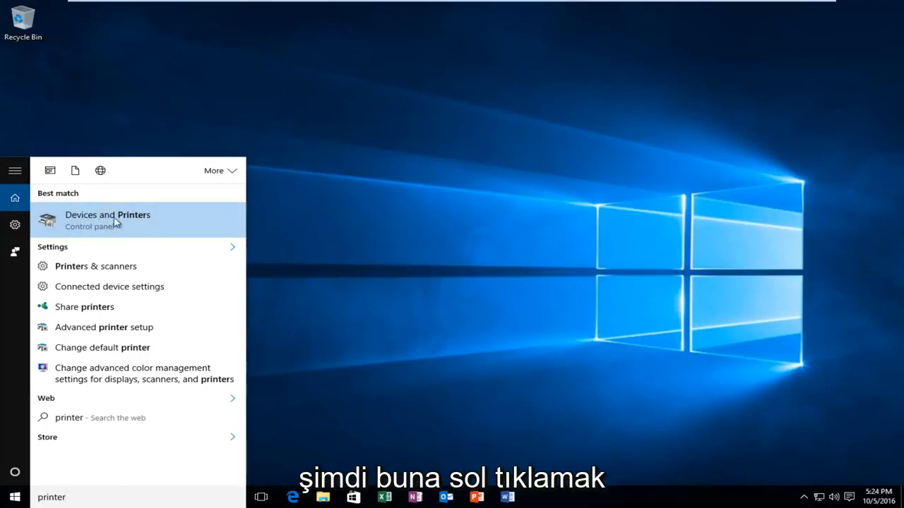
pyautogui.click(107, 215)
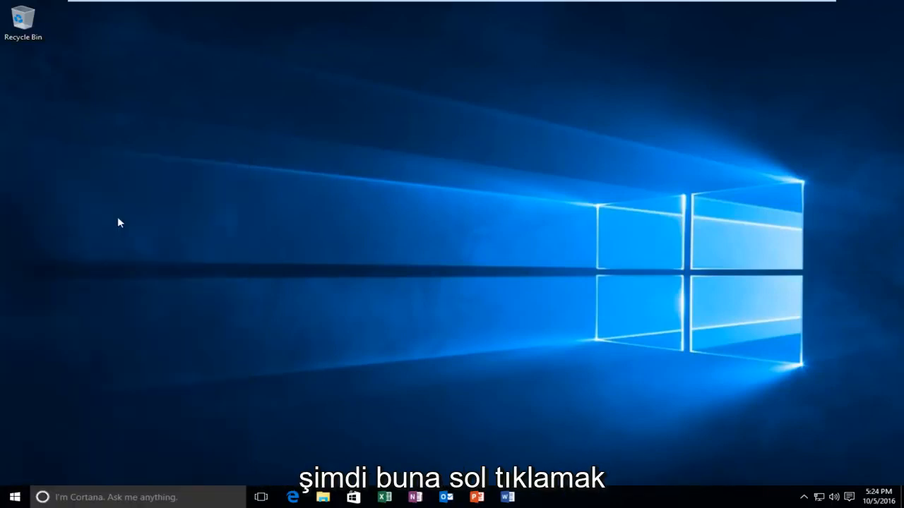
# Step: Bring up Devices and Printers showing six devices and four printers, Microsoft Print to PDF default
pyautogui.click(325, 495)
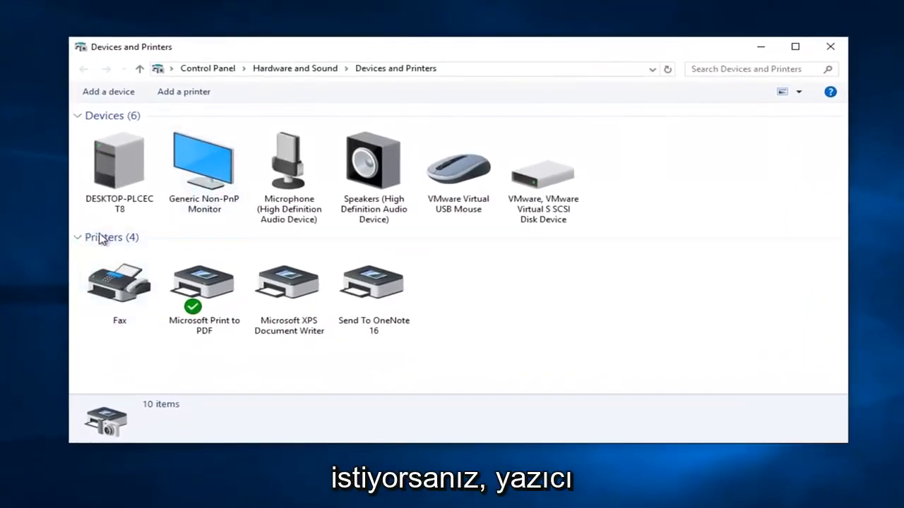
pyautogui.click(289, 284)
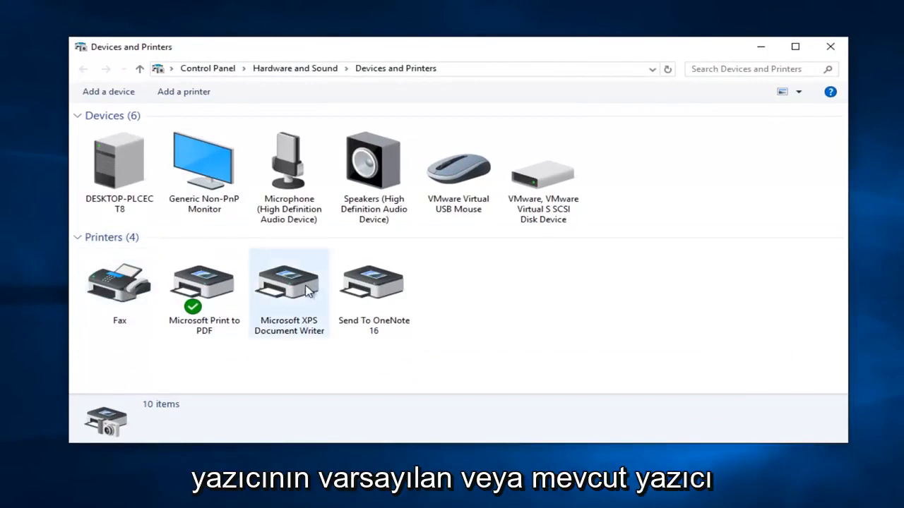
pyautogui.moveTo(291, 274)
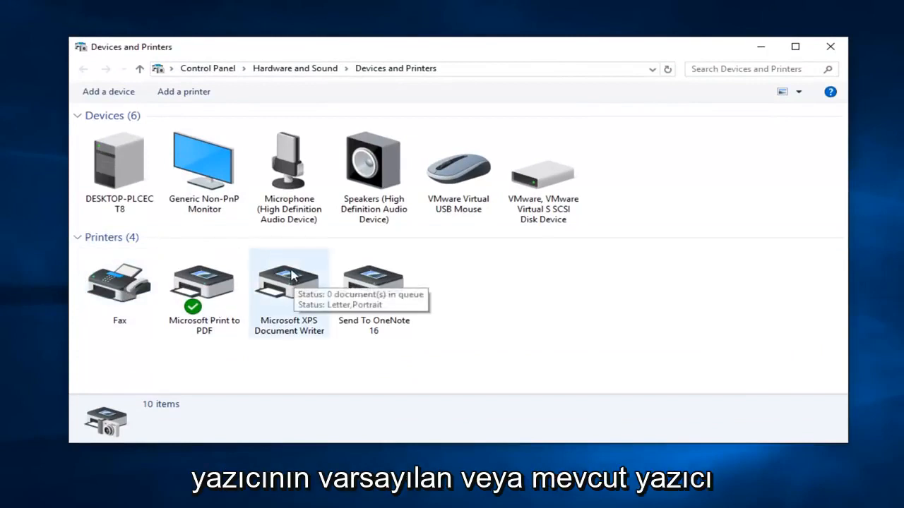
pyautogui.moveTo(82, 312)
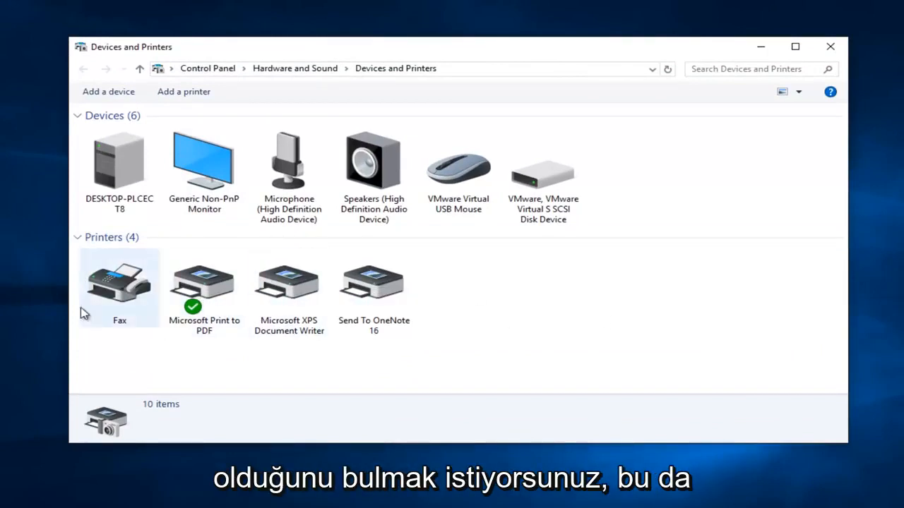
pyautogui.moveTo(329, 382)
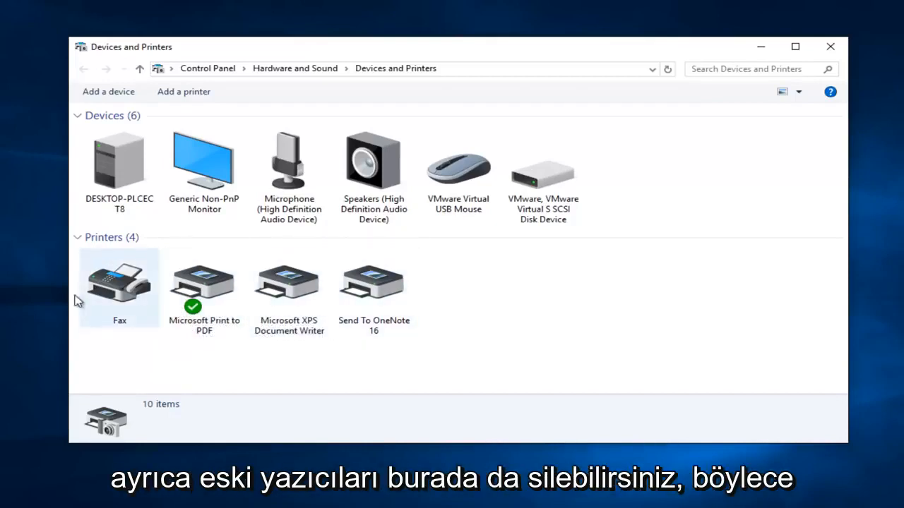
pyautogui.moveTo(302, 295)
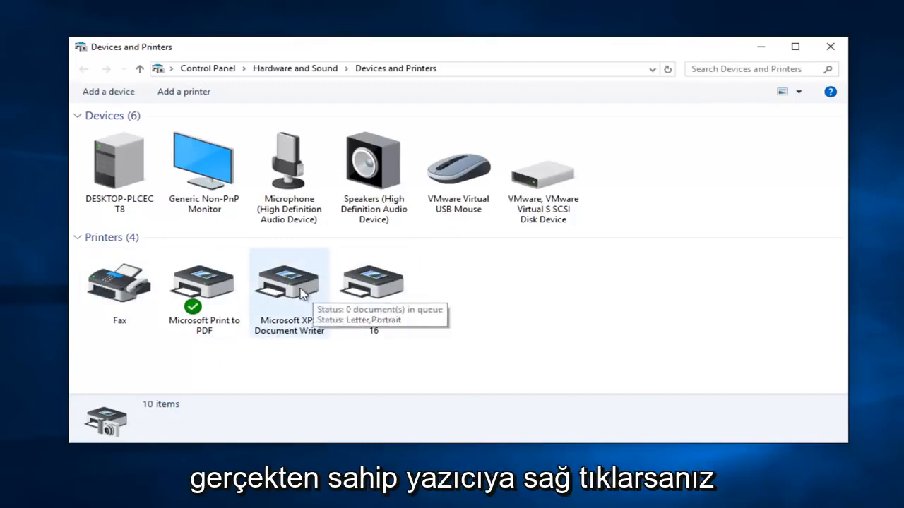
pyautogui.rightClick(288, 282)
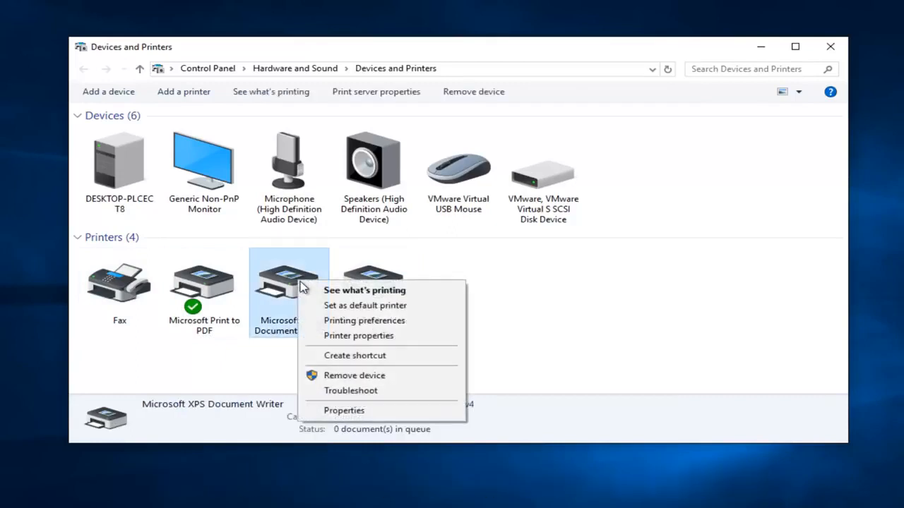
pyautogui.moveTo(321, 305)
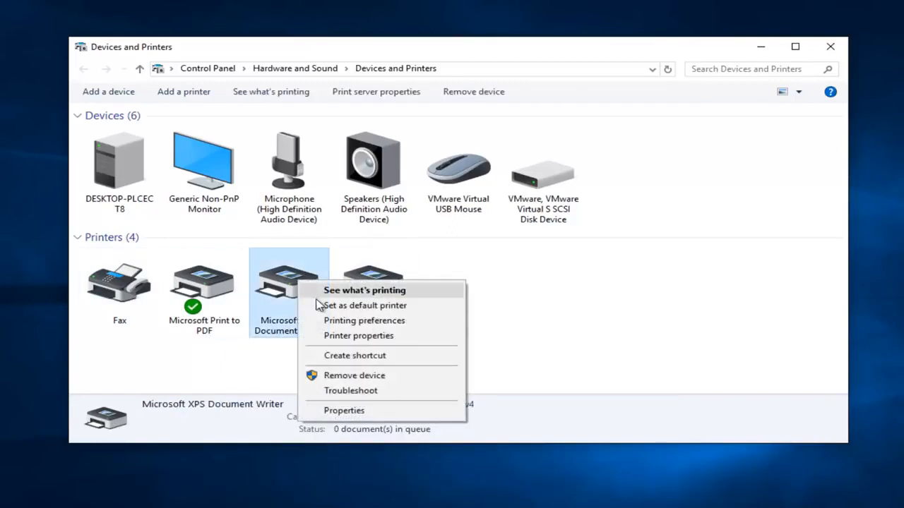
pyautogui.moveTo(385, 310)
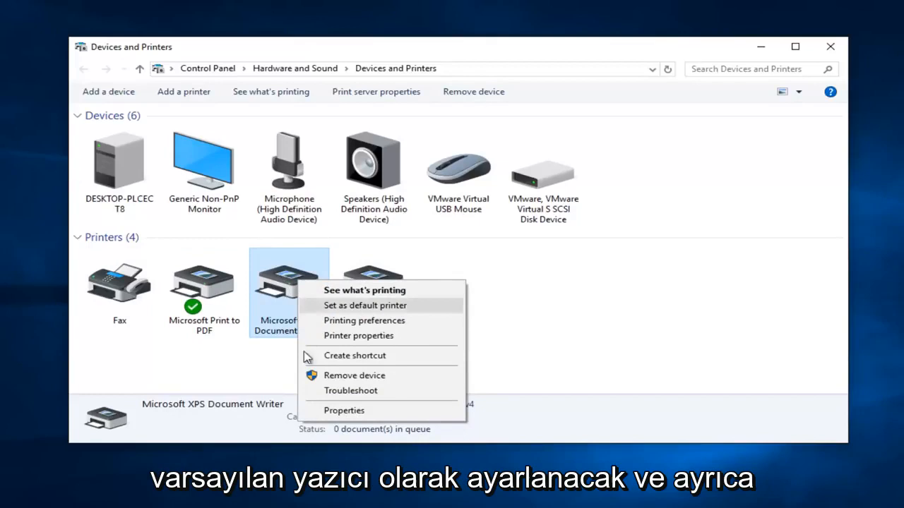
pyautogui.moveTo(367, 376)
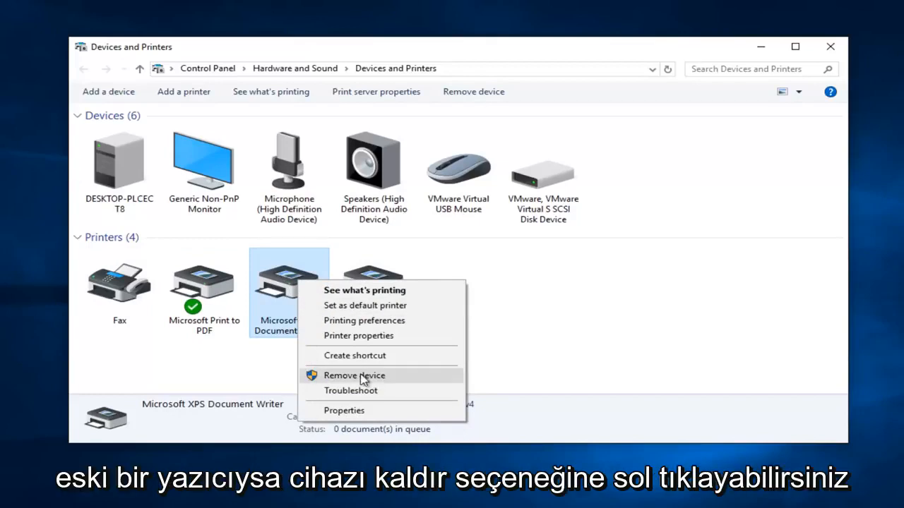
pyautogui.moveTo(364, 375)
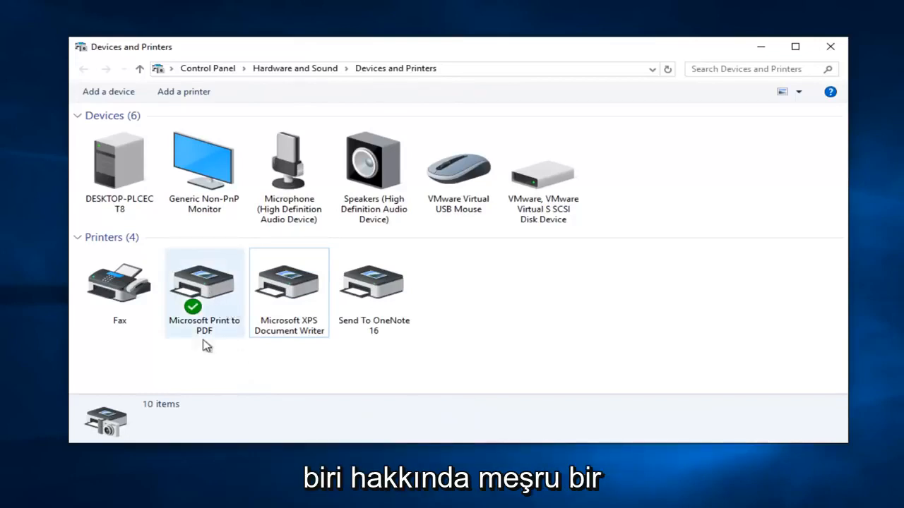
pyautogui.click(204, 279)
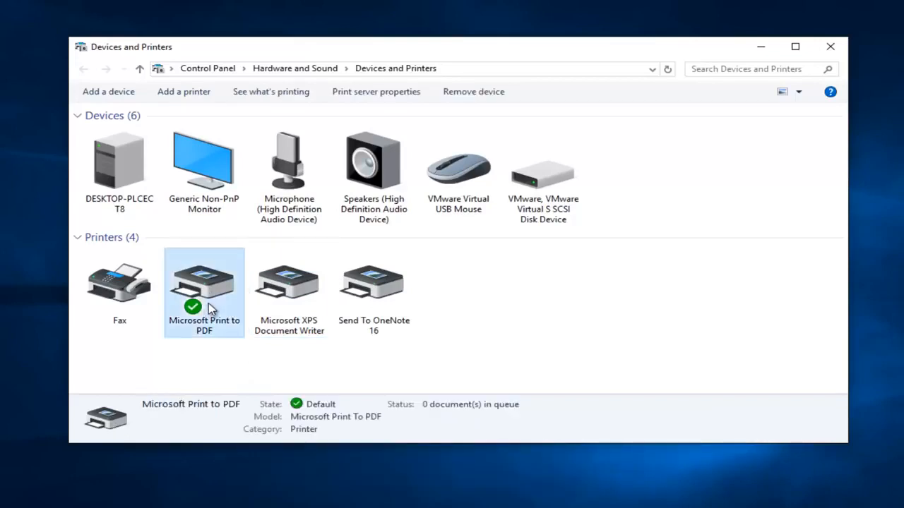
pyautogui.moveTo(207, 299)
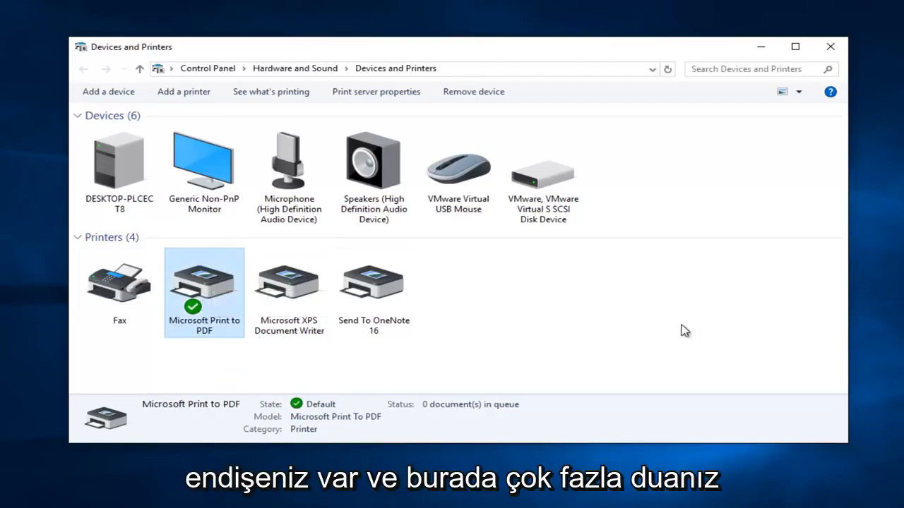
pyautogui.moveTo(676, 339)
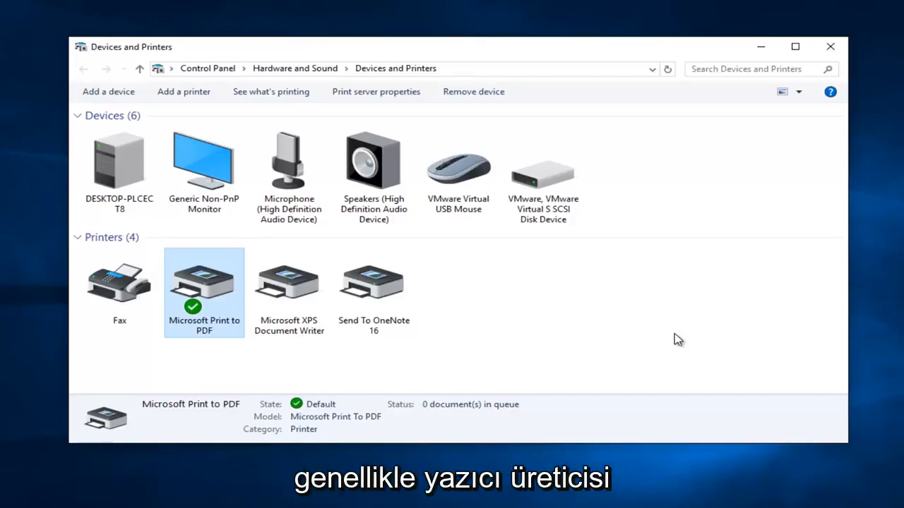
pyautogui.moveTo(648, 321)
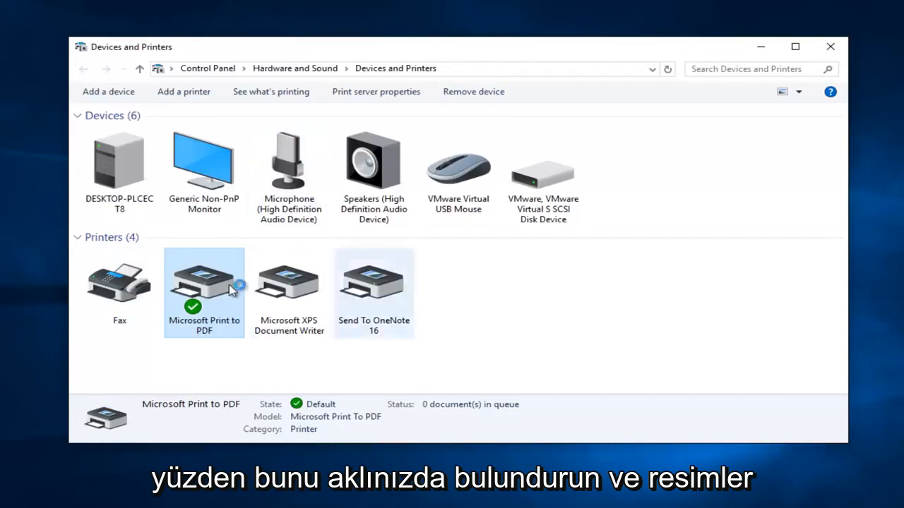
pyautogui.moveTo(438, 311)
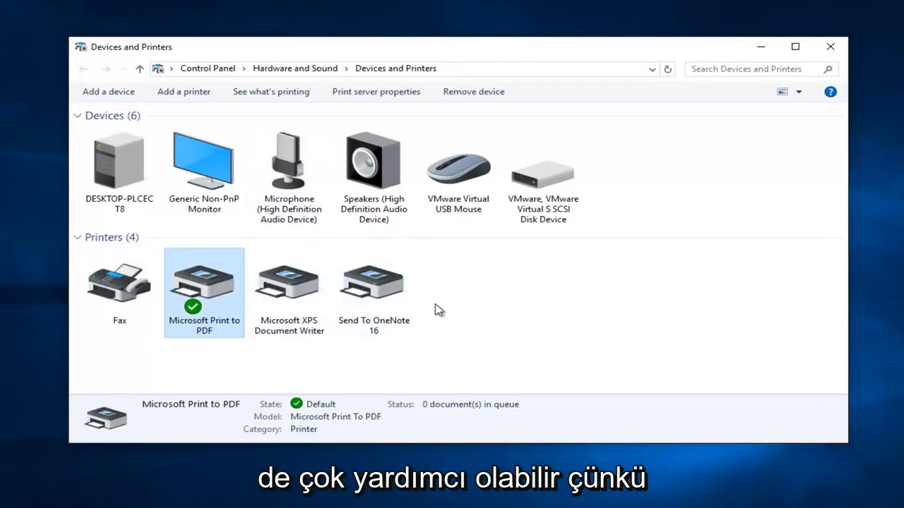
pyautogui.moveTo(401, 199)
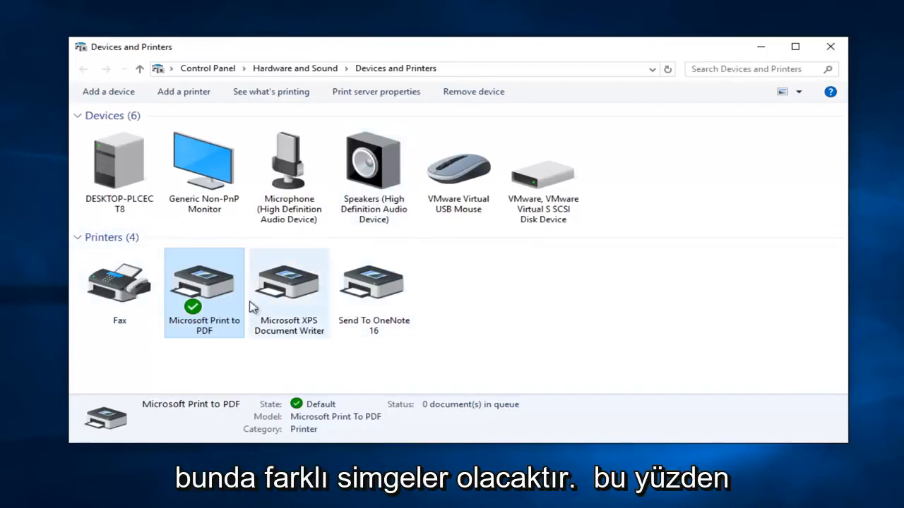
pyautogui.moveTo(390, 348)
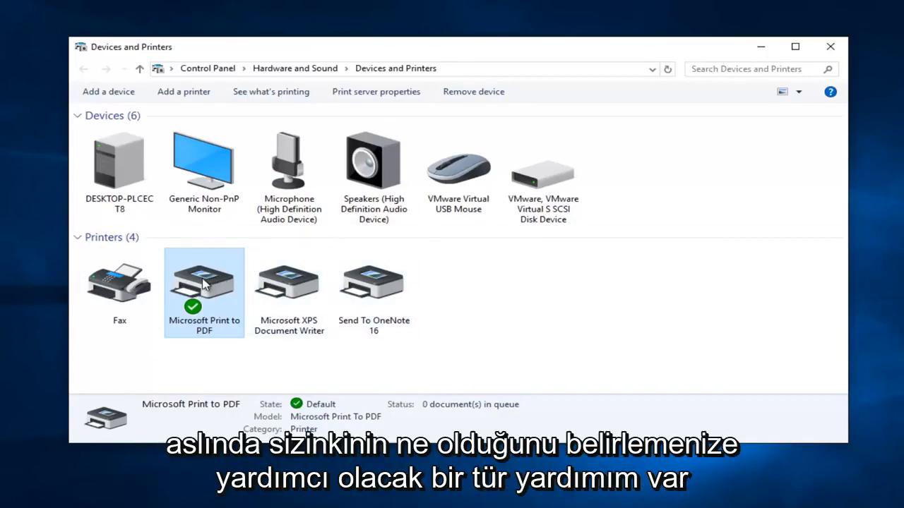
pyautogui.moveTo(188, 271)
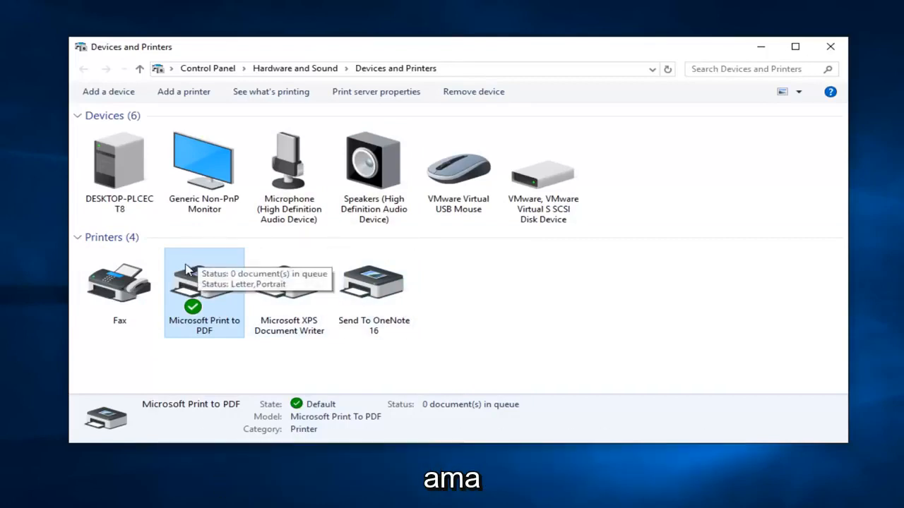
pyautogui.moveTo(193, 352)
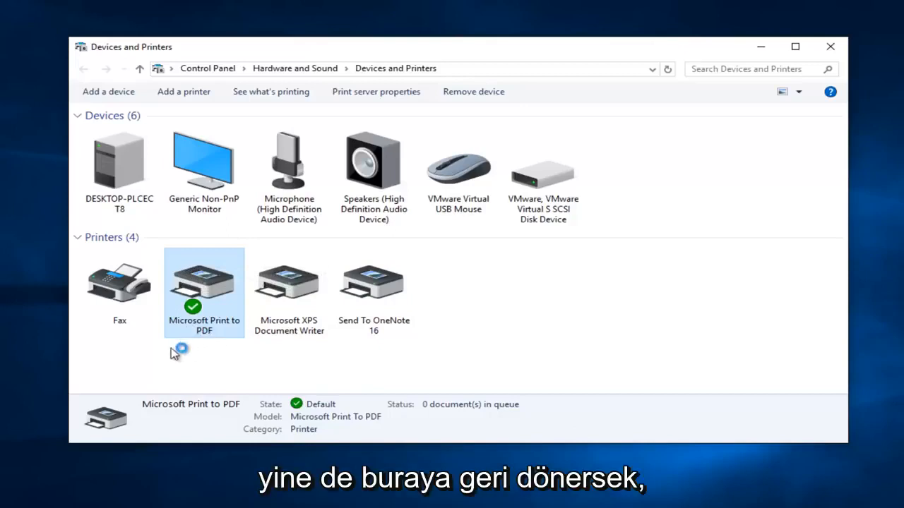
# Step: Run Troubleshoot from the Microsoft Print to PDF context menu
pyautogui.rightClick(204, 283)
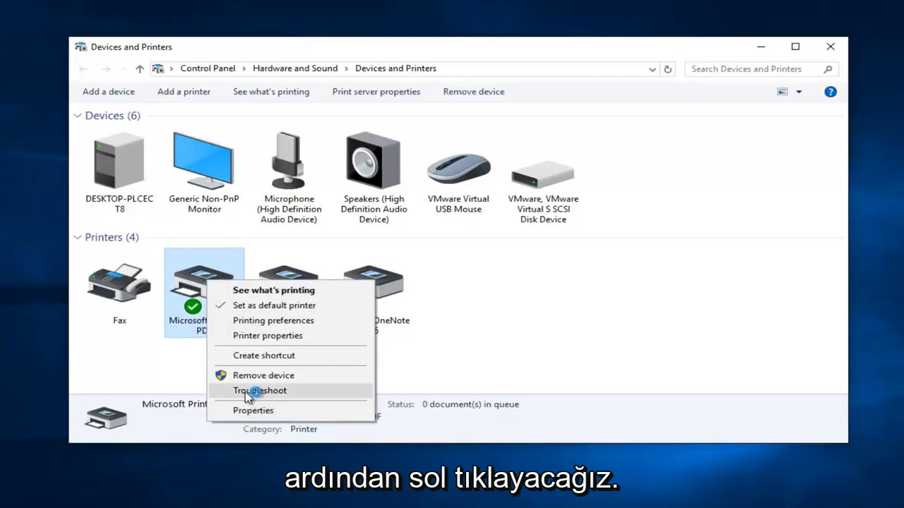
pyautogui.moveTo(263, 368)
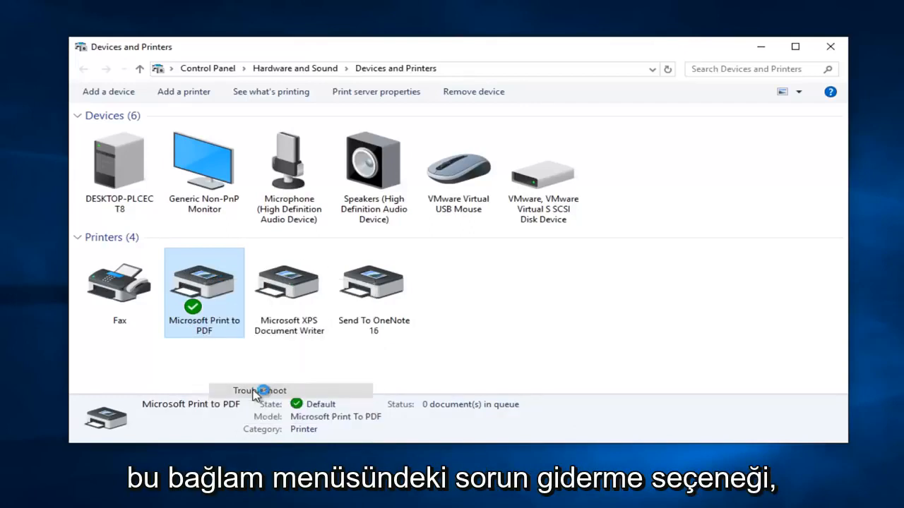
pyautogui.click(260, 390)
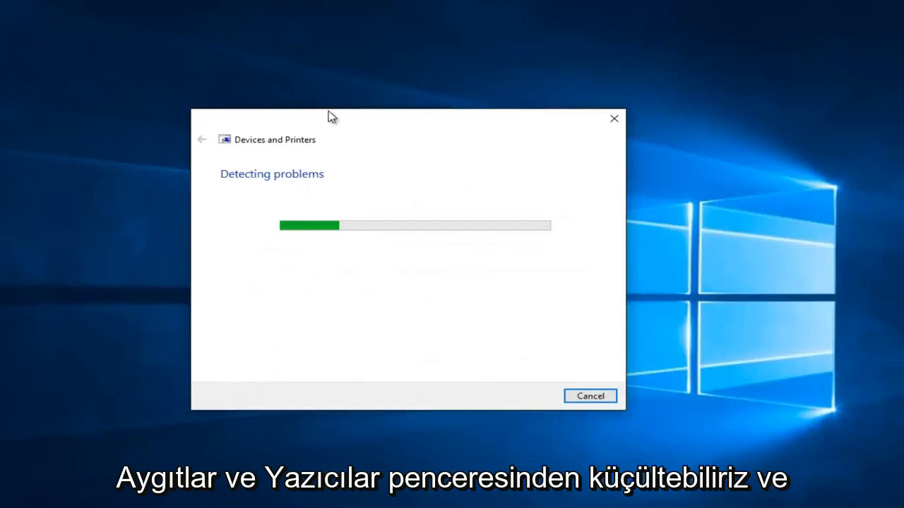
pyautogui.moveTo(365, 134)
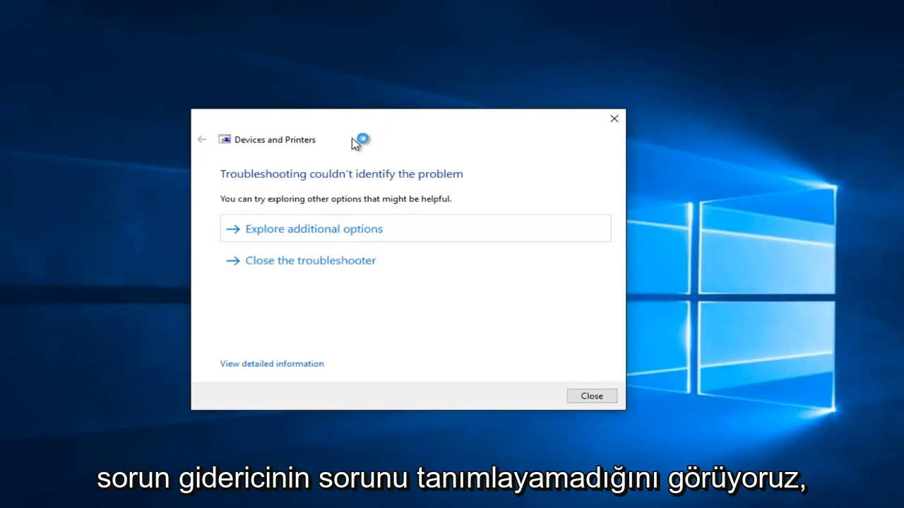
pyautogui.moveTo(271, 193)
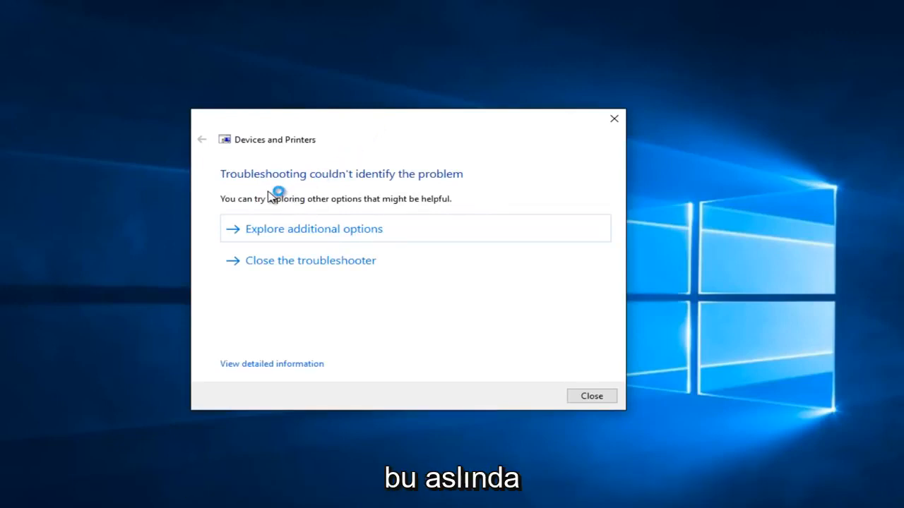
pyautogui.moveTo(58, 233)
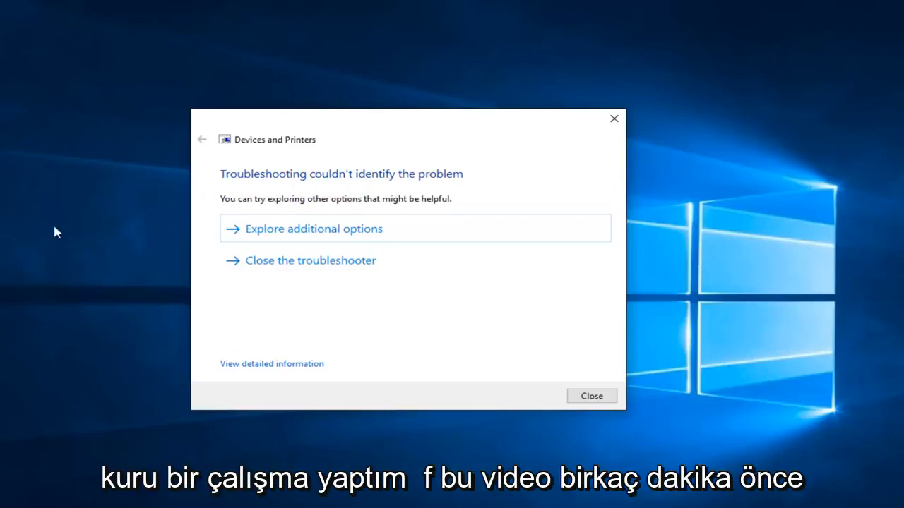
pyautogui.moveTo(316, 222)
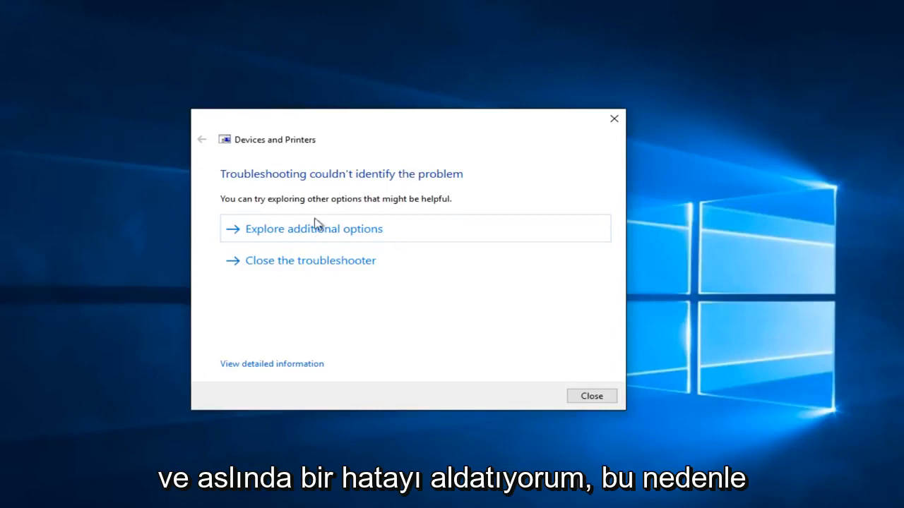
pyautogui.moveTo(286, 273)
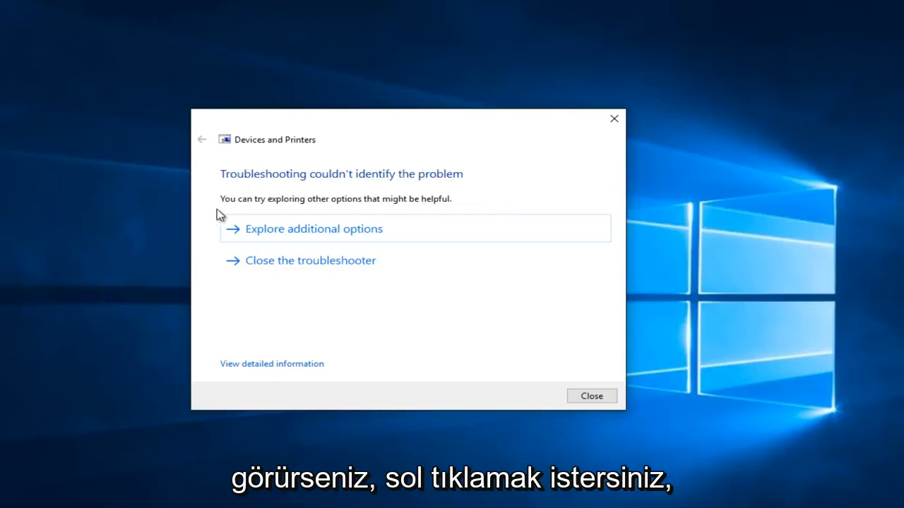
pyautogui.moveTo(278, 245)
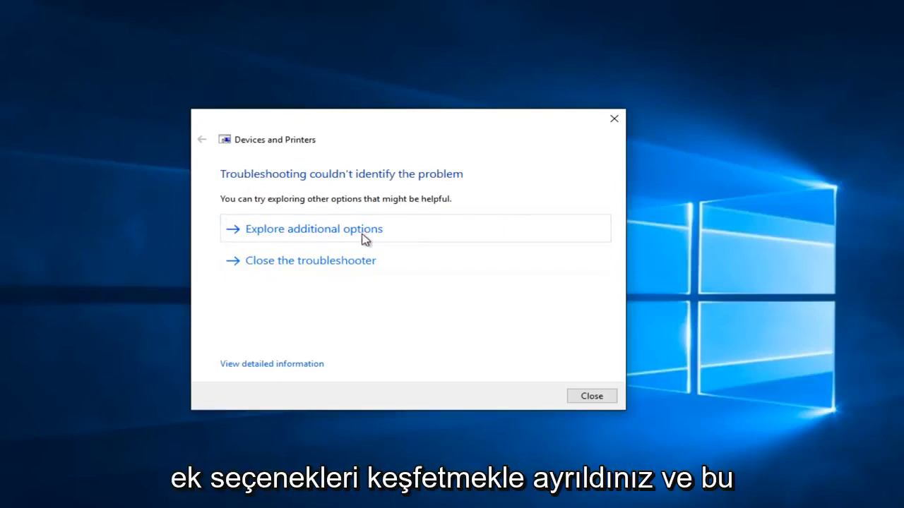
pyautogui.moveTo(257, 364)
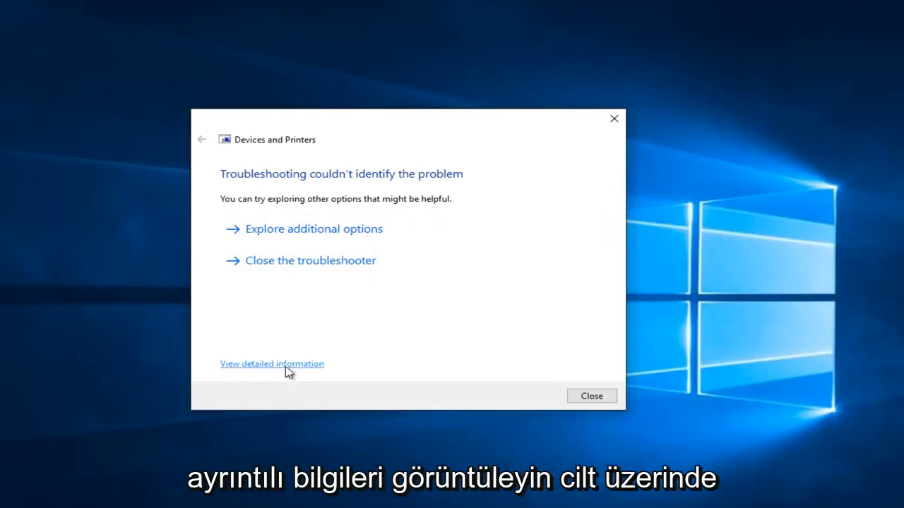
# Step: View the detailed report: printer problem detected, paper, toner, jam and driver checks clear
pyautogui.click(271, 363)
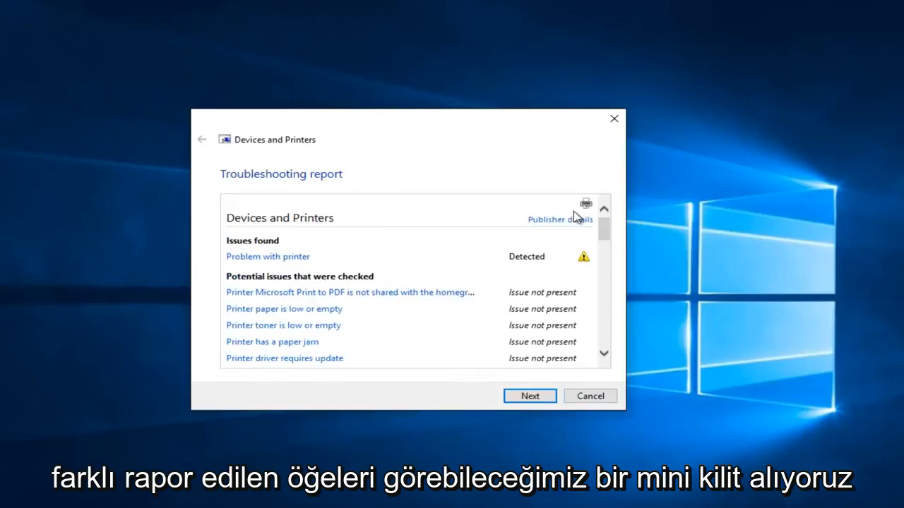
pyautogui.moveTo(594, 208)
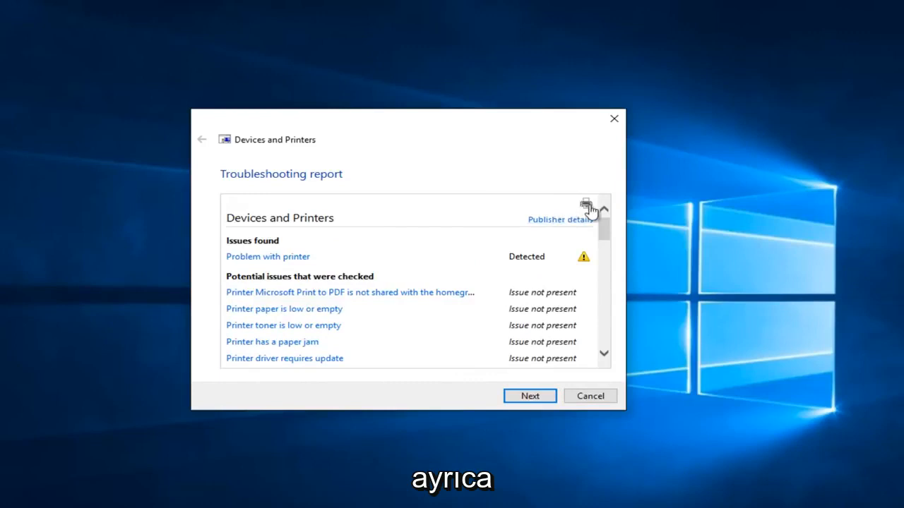
pyautogui.moveTo(585, 203)
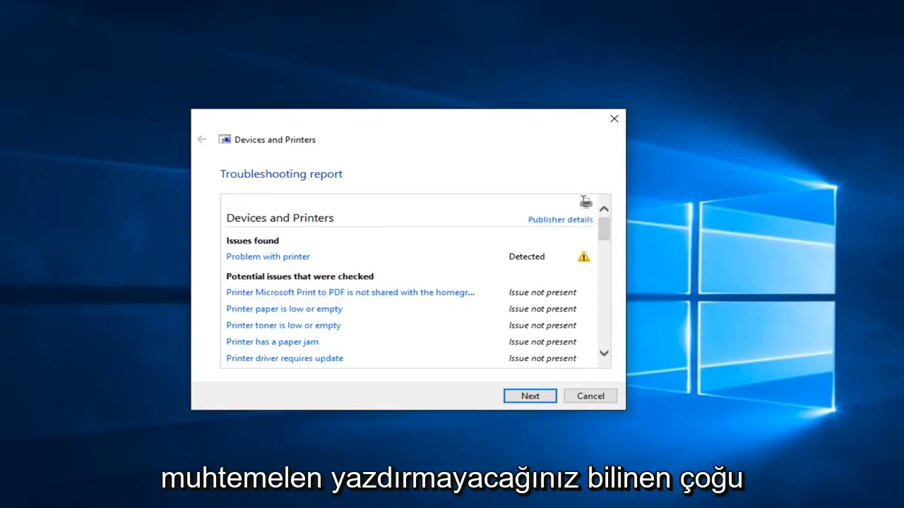
pyautogui.moveTo(594, 214)
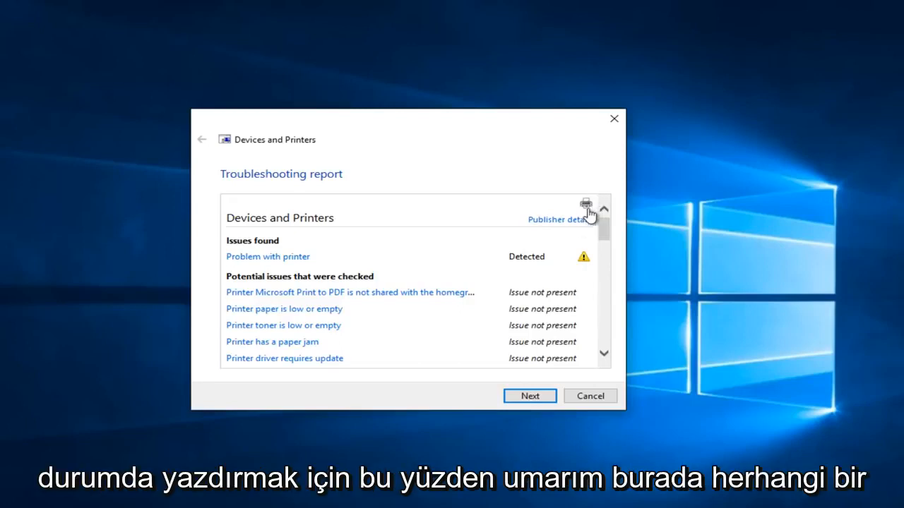
pyautogui.moveTo(202, 145)
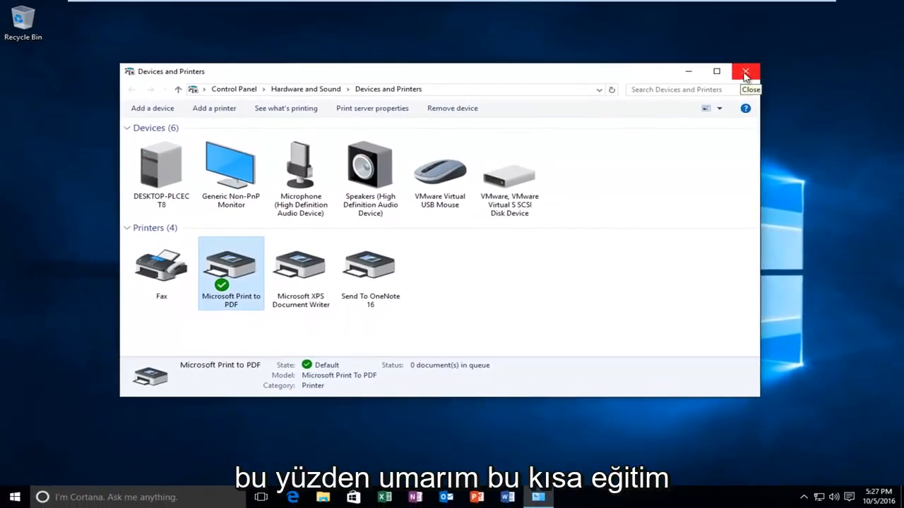
pyautogui.moveTo(638, 141)
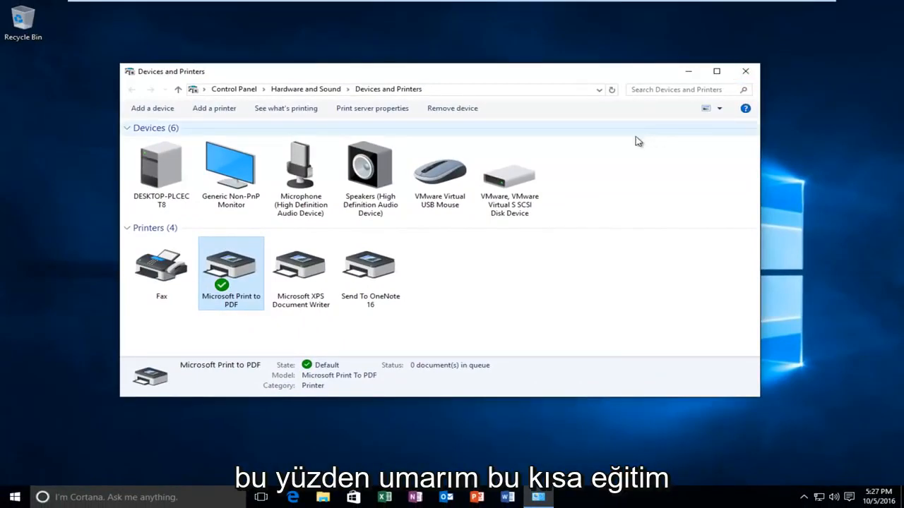
pyautogui.moveTo(601, 207)
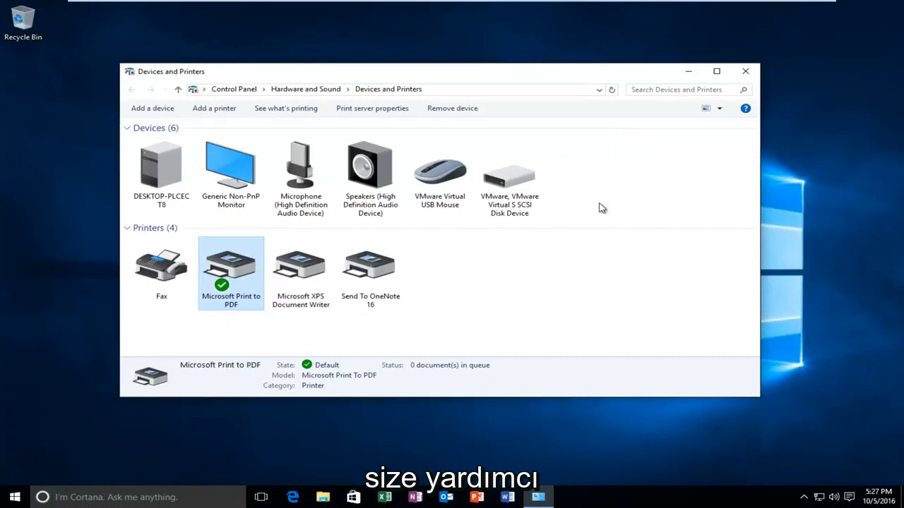